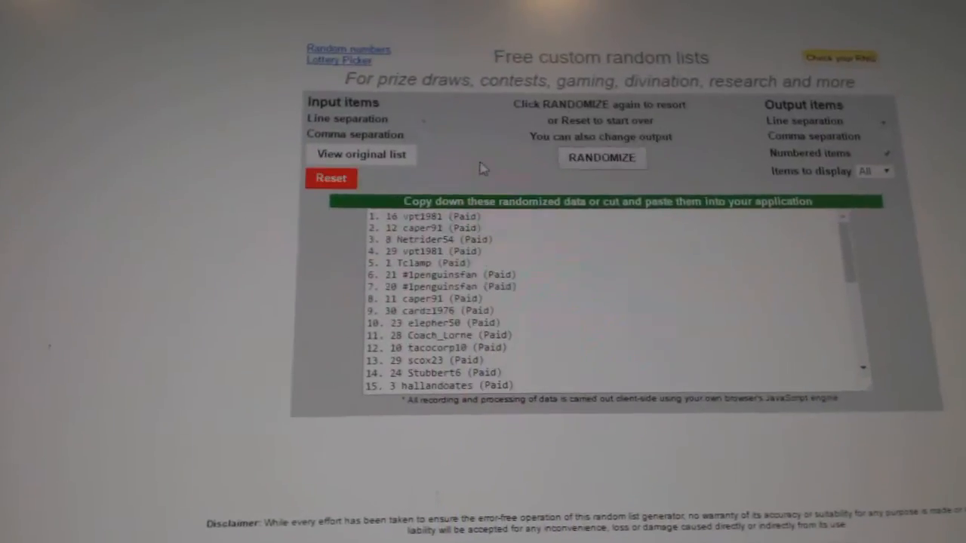
Step: Scroll down to the shuffled team list starting Philadelphia, Dallas, Winnipeg
scroll(down, 3)
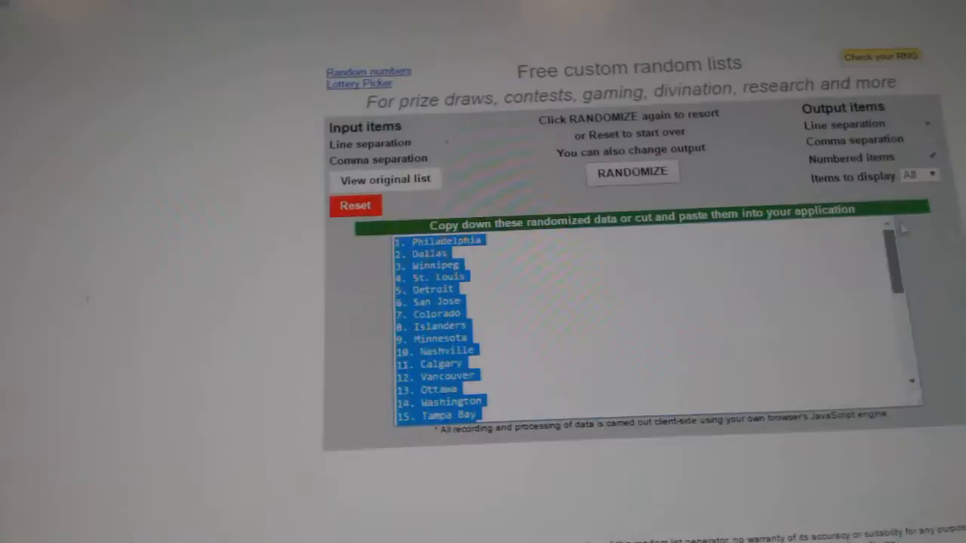
click(632, 172)
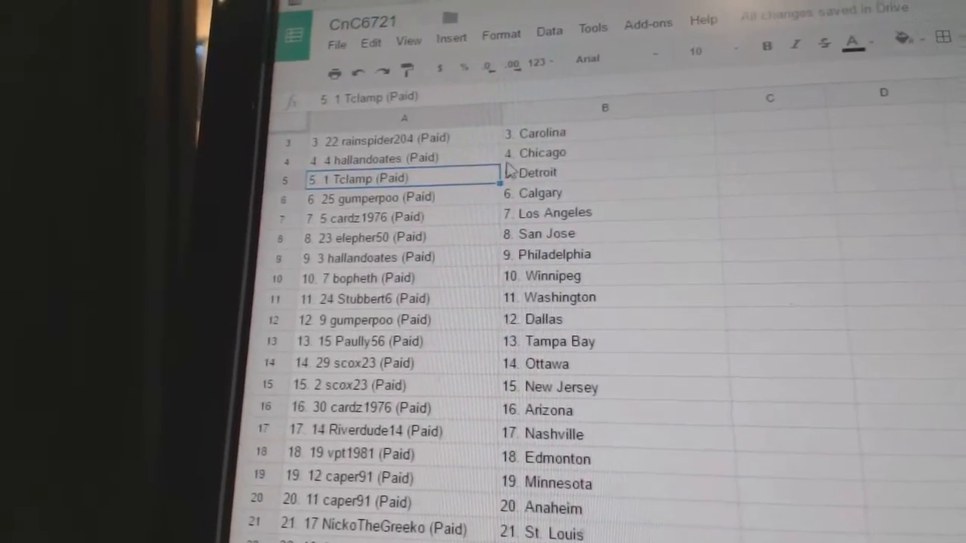
Step: Check column B's team pairings for all 30 entrants, down to row 30 with Florida
click(393, 213)
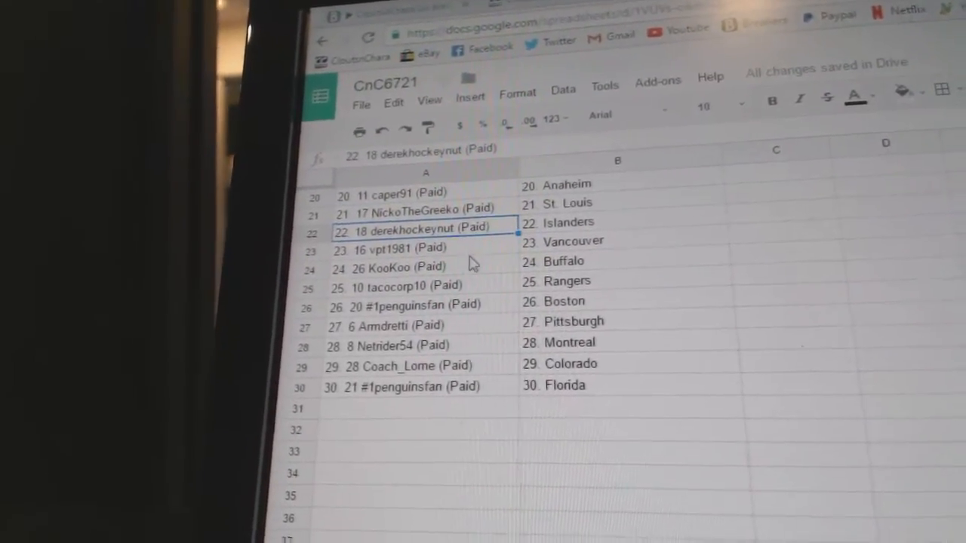
click(407, 266)
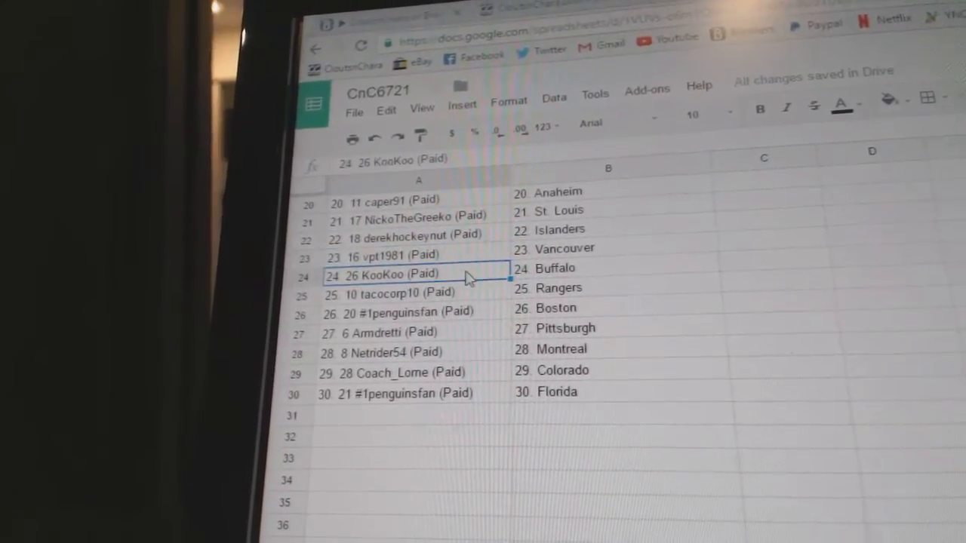